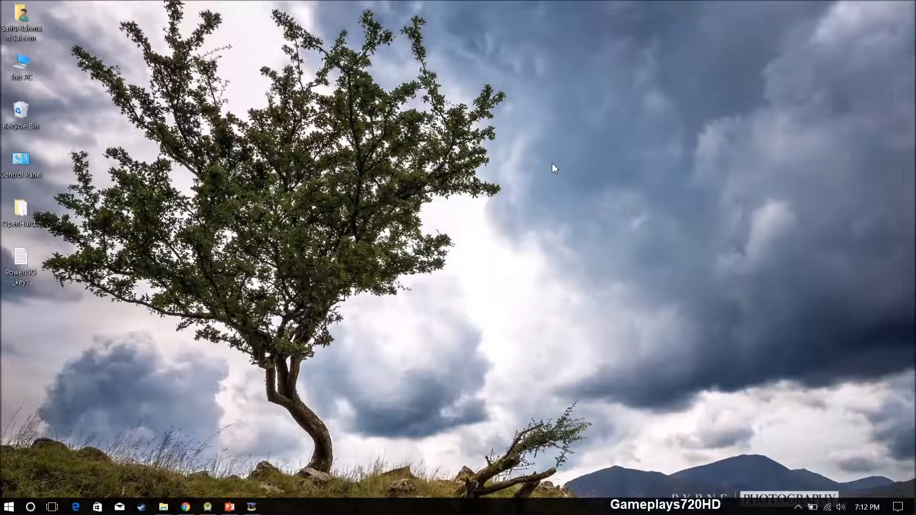
pyautogui.moveTo(356, 394)
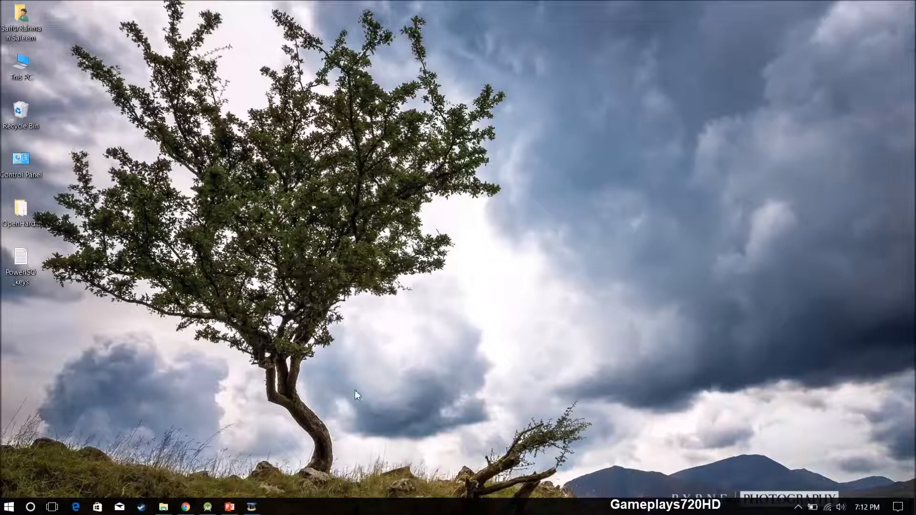
# Open the NetAcad Download Packet Tracer page from a Google search and maximize the browser.
pyautogui.click(184, 506)
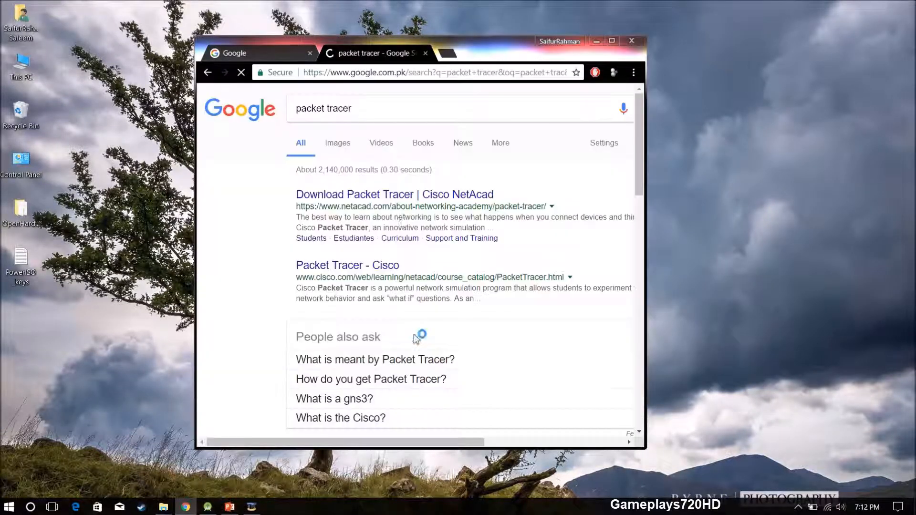
pyautogui.click(395, 194)
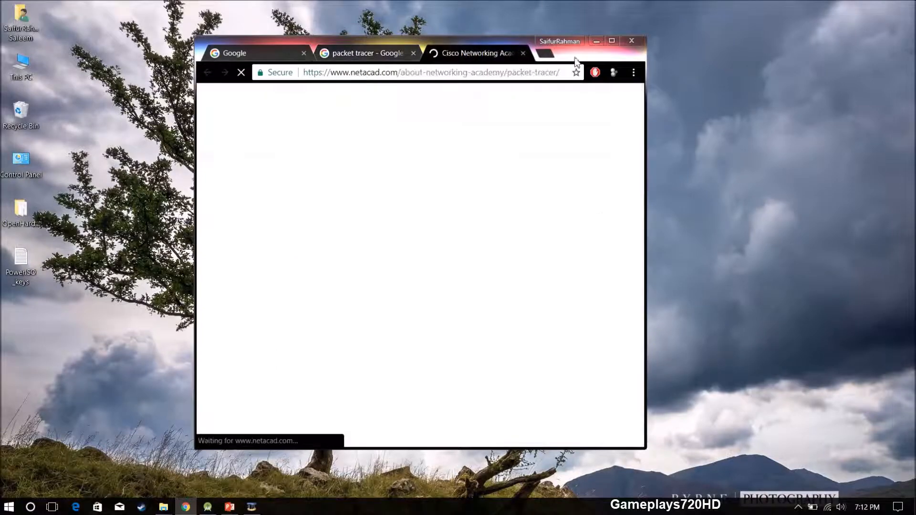
pyautogui.click(611, 40)
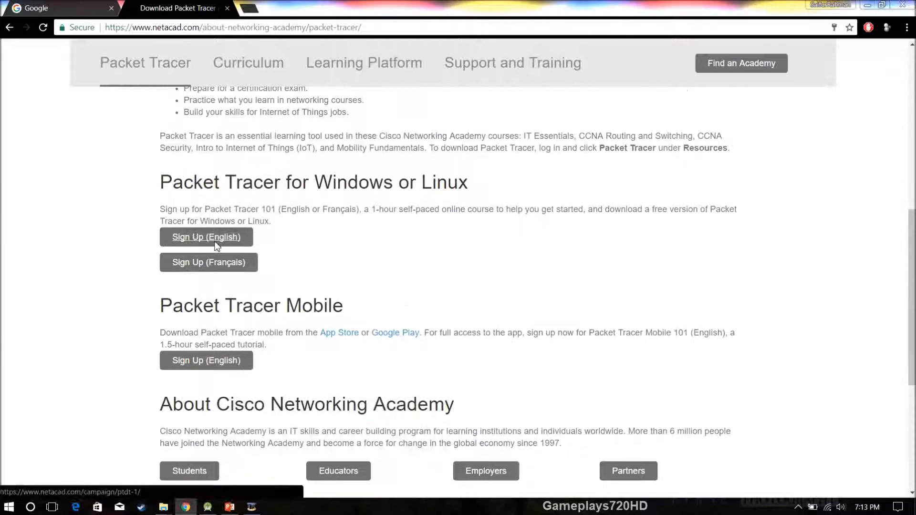
# Enroll as Saleem in English Packet Tracer 101, re-entering the verification code until it submits.
pyautogui.click(205, 236)
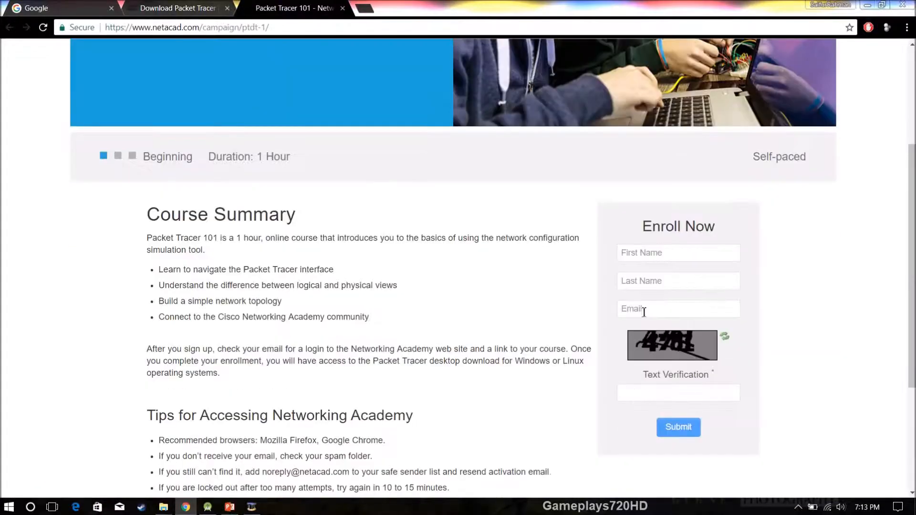
pyautogui.write('Saleem')
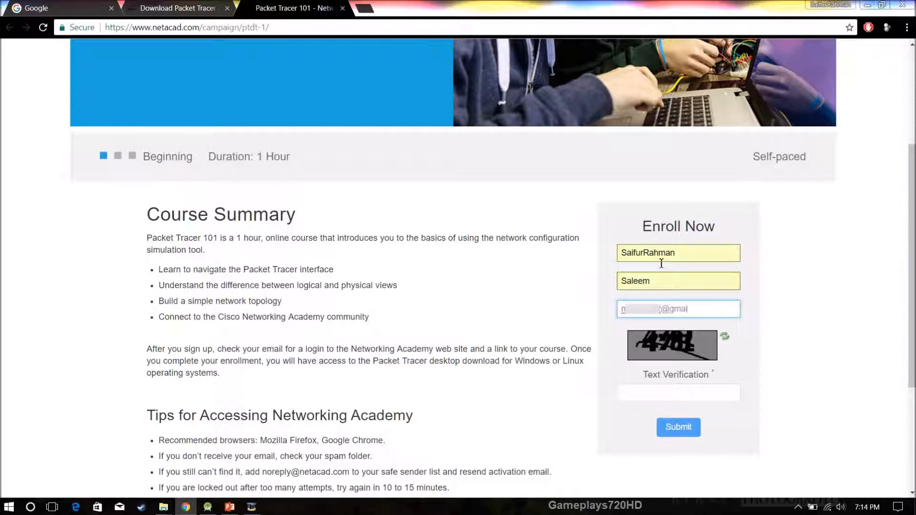
pyautogui.write('478l')
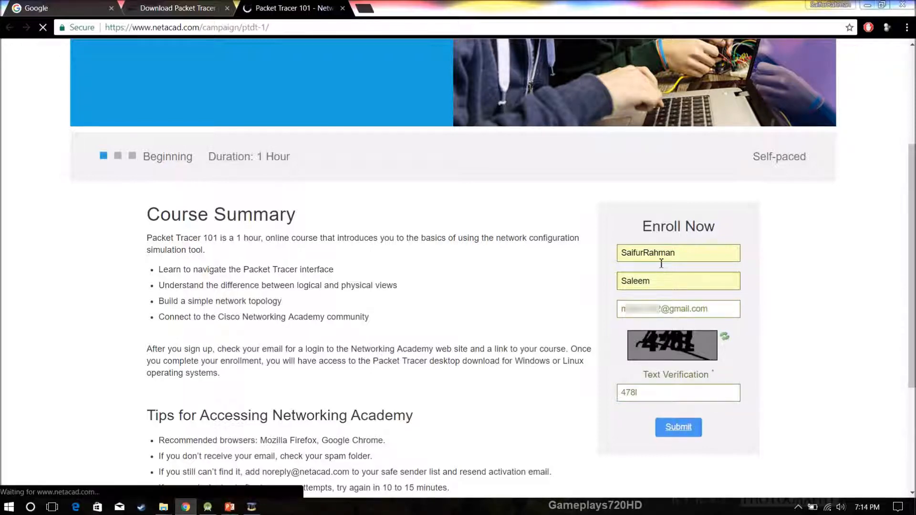
pyautogui.click(677, 426)
pyautogui.write('2')
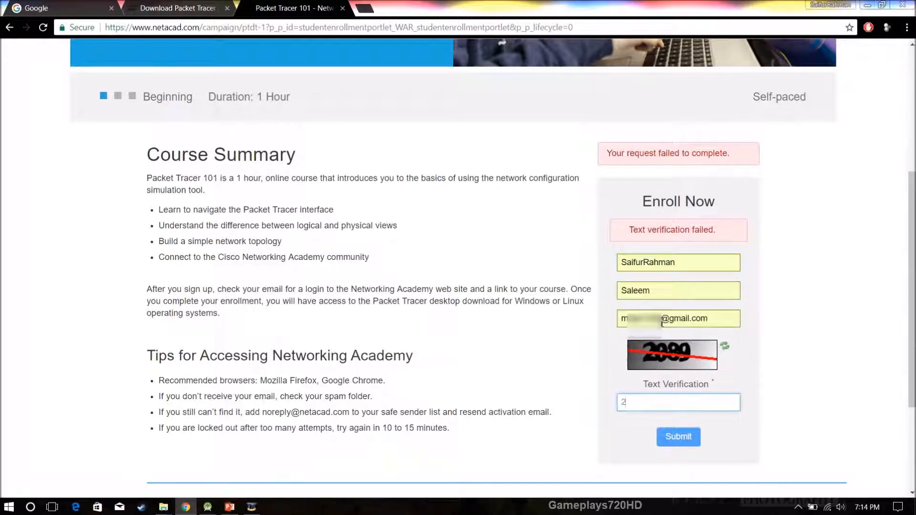
pyautogui.click(678, 437)
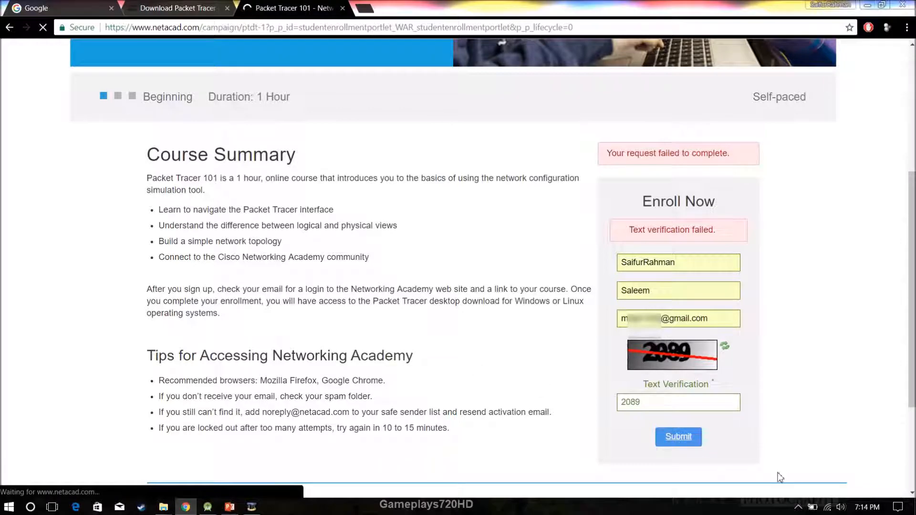
pyautogui.click(677, 436)
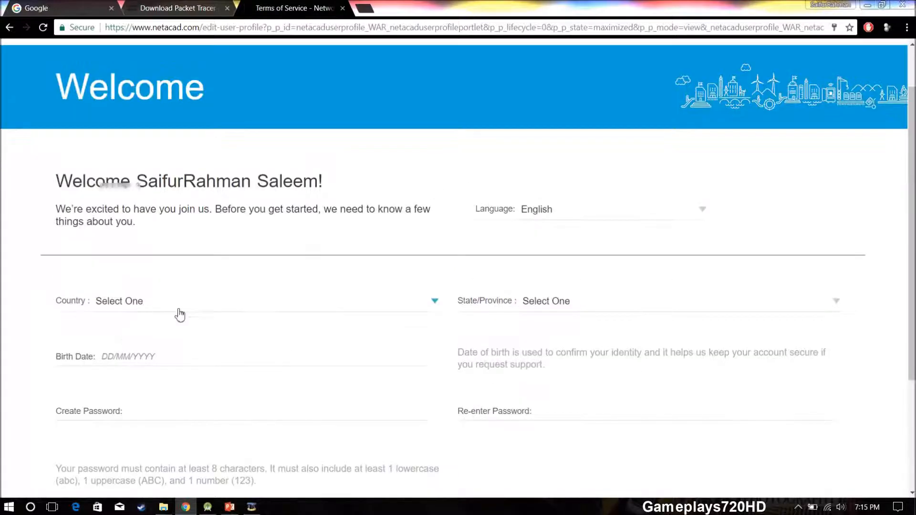
# Submit the completed profile details and dismiss the Welcome to NetAcad questionnaire popup.
pyautogui.click(512, 349)
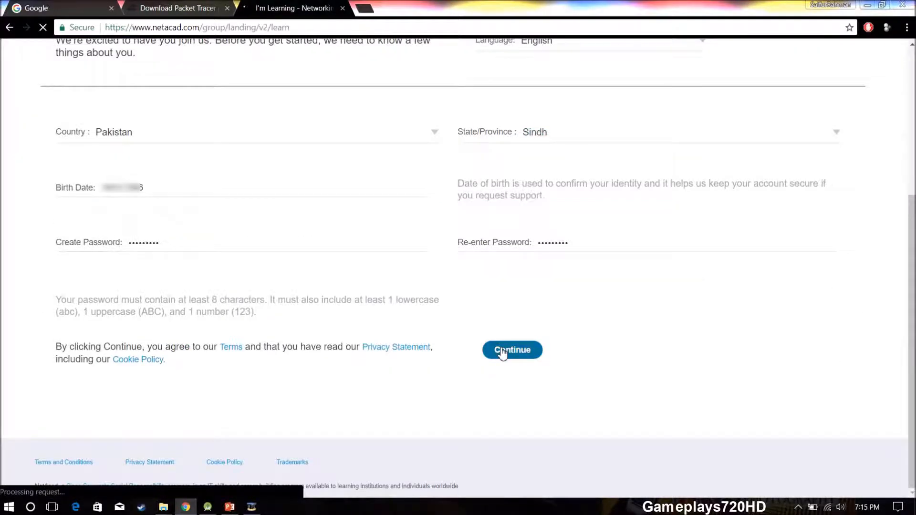
pyautogui.click(512, 349)
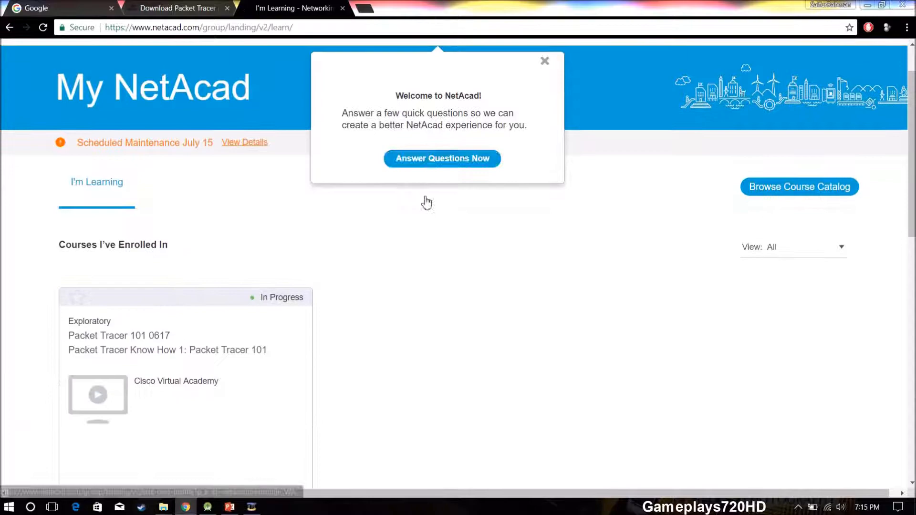
pyautogui.click(441, 159)
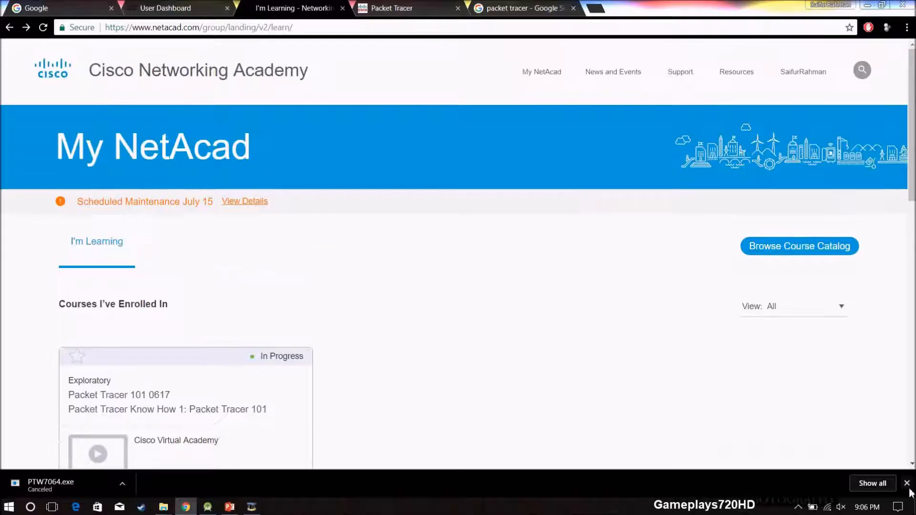
# Download the 64-bit Windows Packet Tracer installer and run it to the additional tasks step.
pyautogui.click(755, 187)
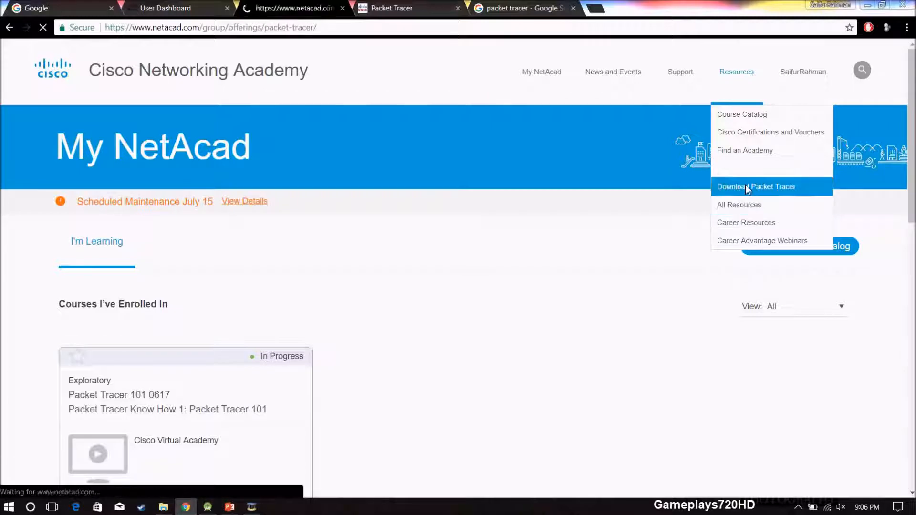
pyautogui.click(755, 187)
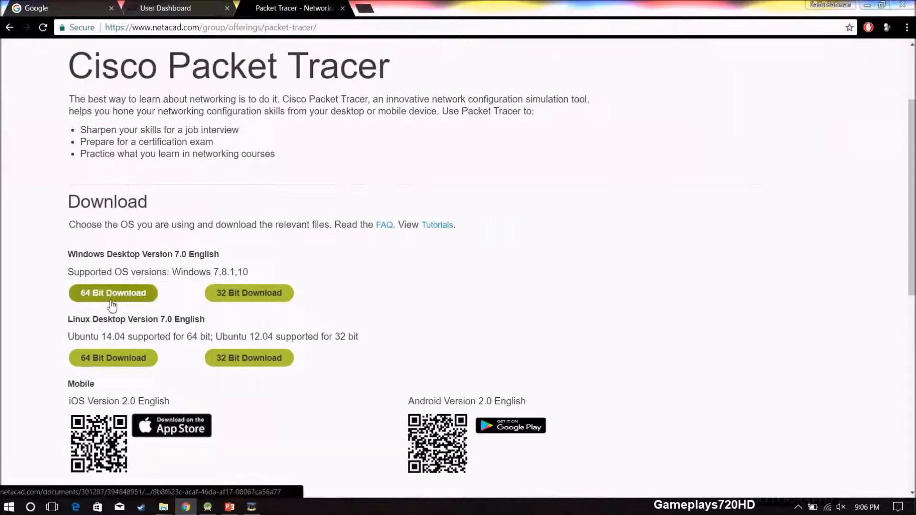
pyautogui.click(113, 292)
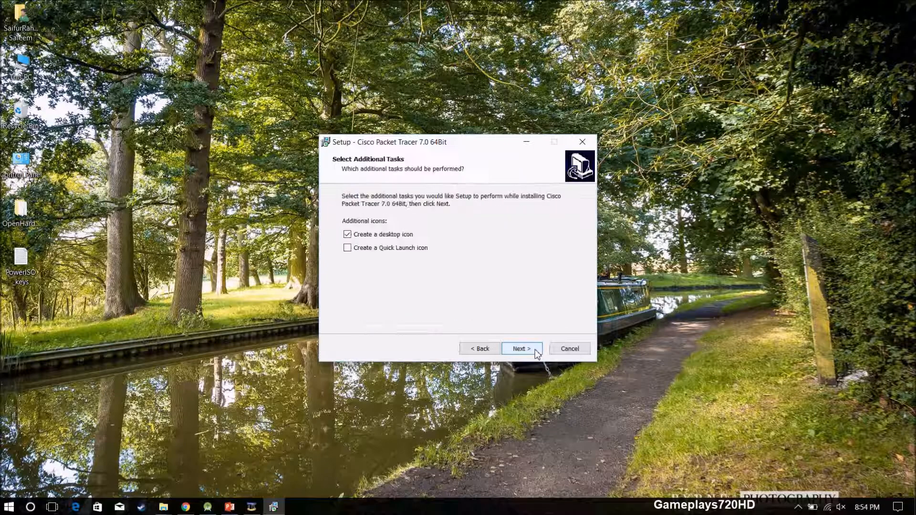
# Finish installing Packet Tracer 7.0, acknowledging the close-browsers and first-run user folder notices.
pyautogui.click(520, 348)
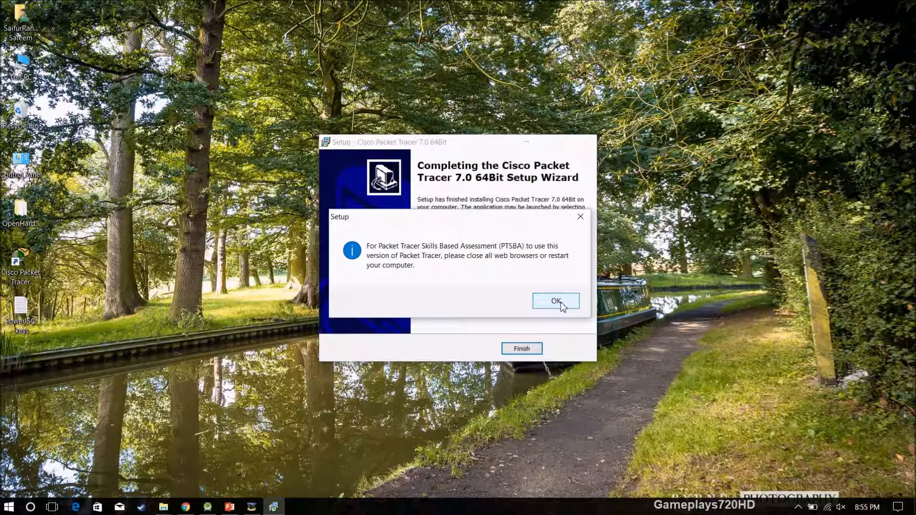
pyautogui.click(554, 300)
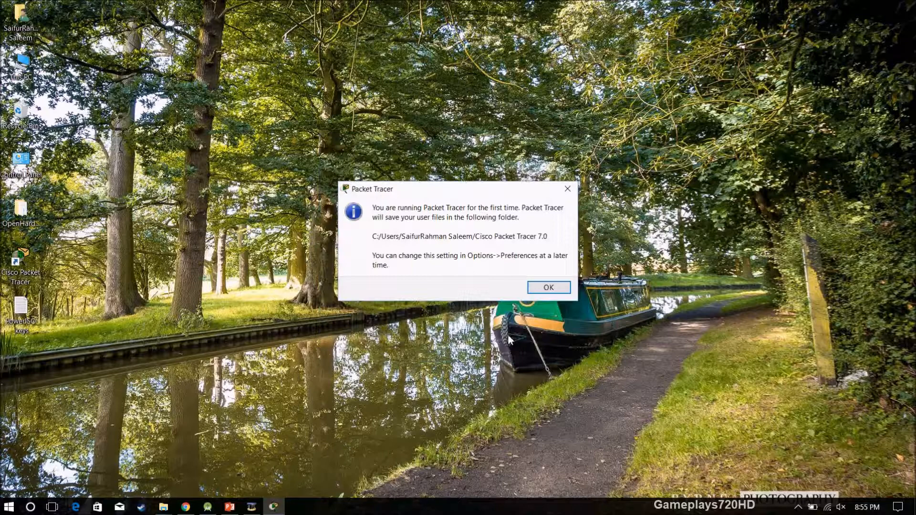
pyautogui.click(548, 286)
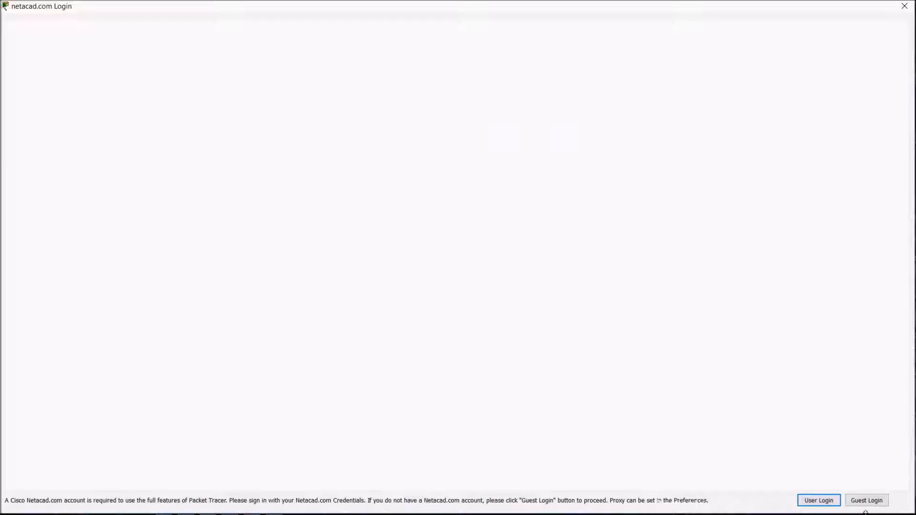
# Enter Packet Tracer through Guest Login and allow it through the Windows firewall.
pyautogui.click(817, 499)
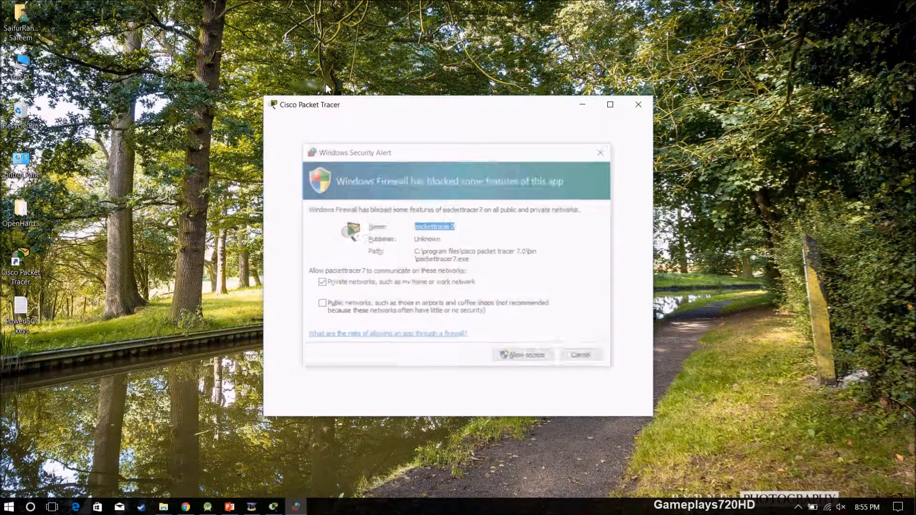
pyautogui.click(521, 354)
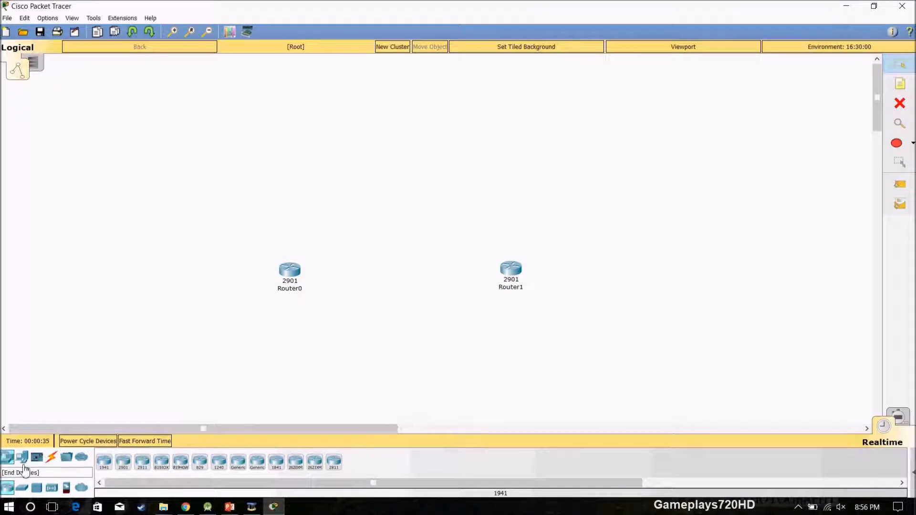
# Cable PC0, Switch0, Router0, Router1, Switch1 and PC1 in a chain, then open Router0.
pyautogui.click(22, 457)
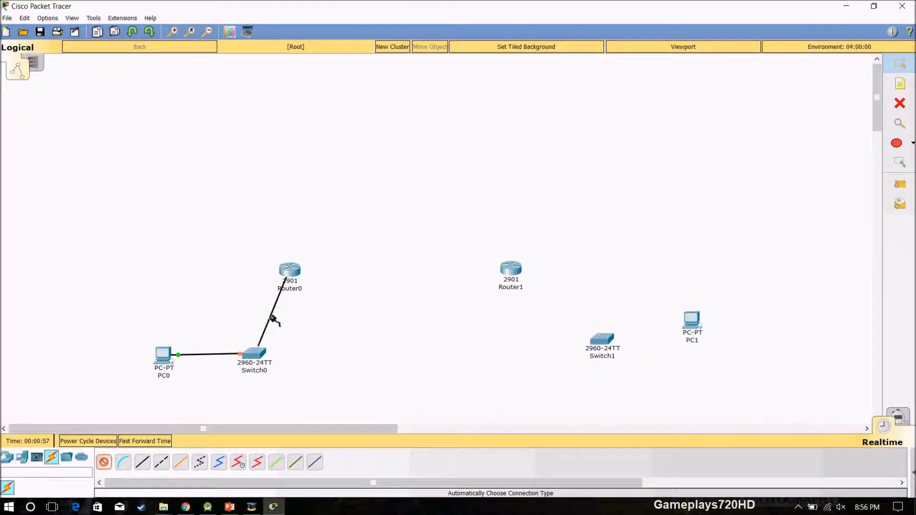
pyautogui.click(510, 268)
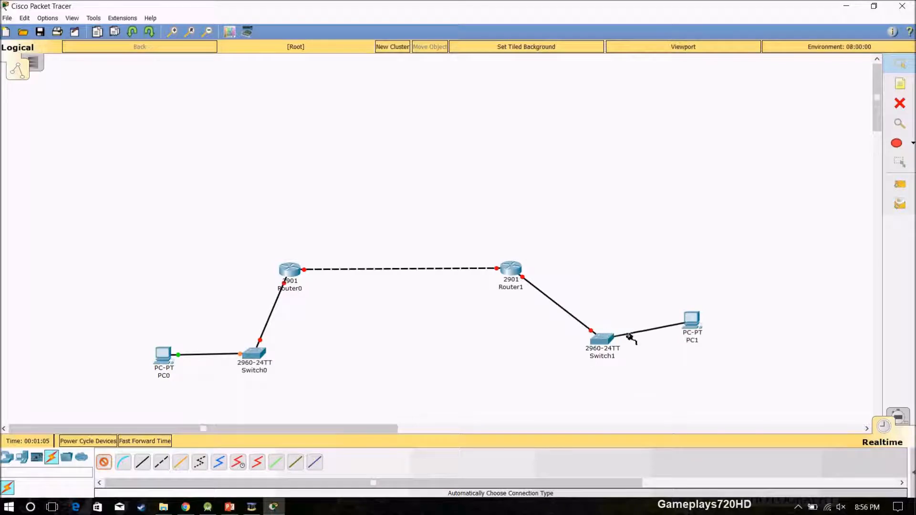
pyautogui.doubleClick(290, 270)
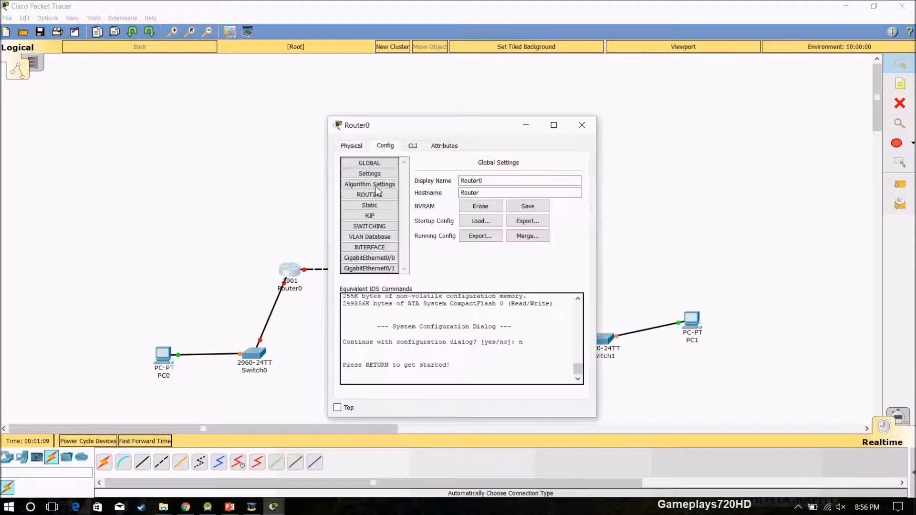
# Set Router0 Gig0/0 to 10.0.0.1/255.0.0.0 and dismiss the Gig0/1 address overlap error.
pyautogui.click(370, 258)
pyautogui.write('10.0.0.1')
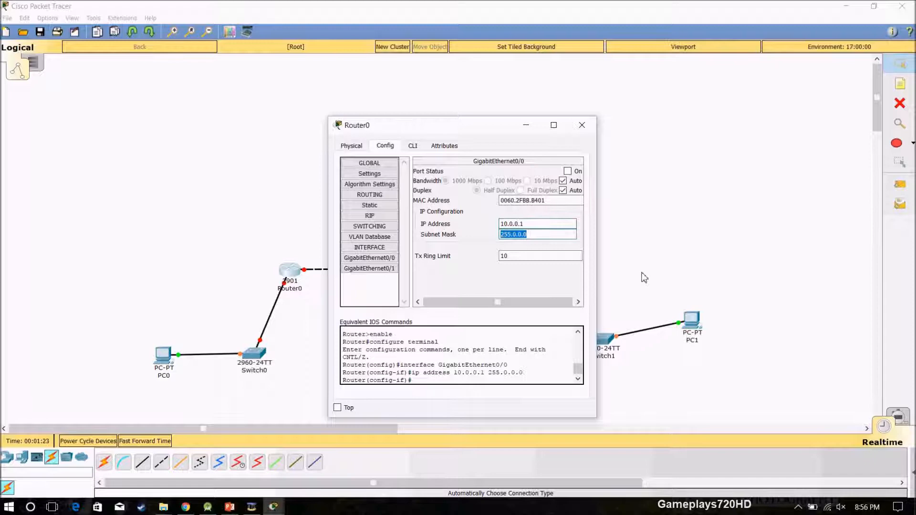
pyautogui.click(369, 268)
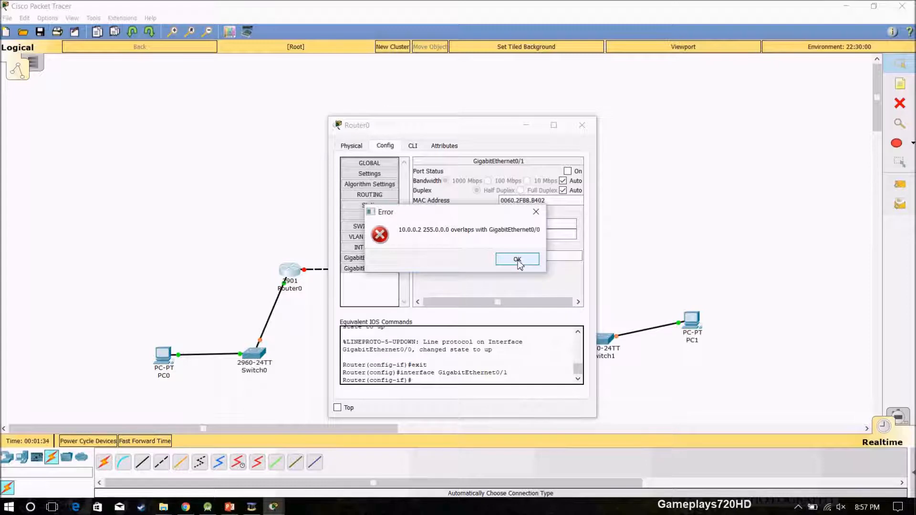
pyautogui.click(516, 260)
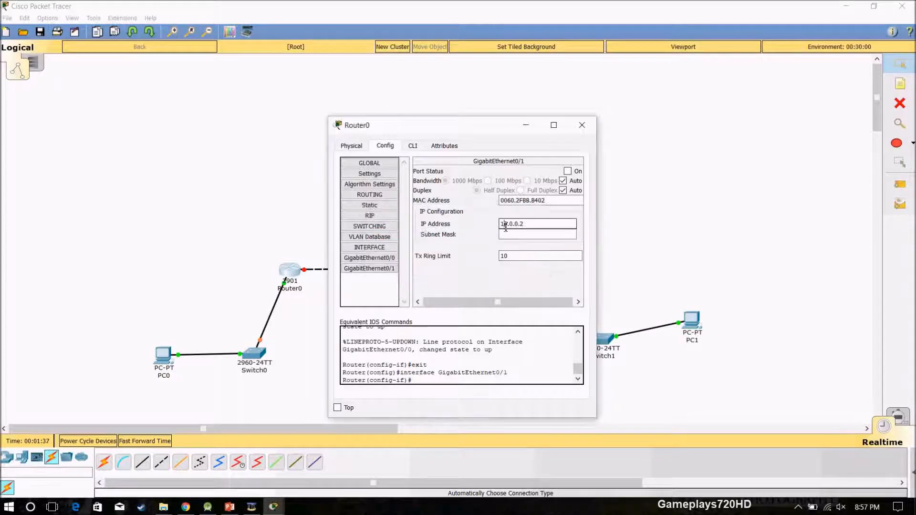
pyautogui.write('255.0.0.0')
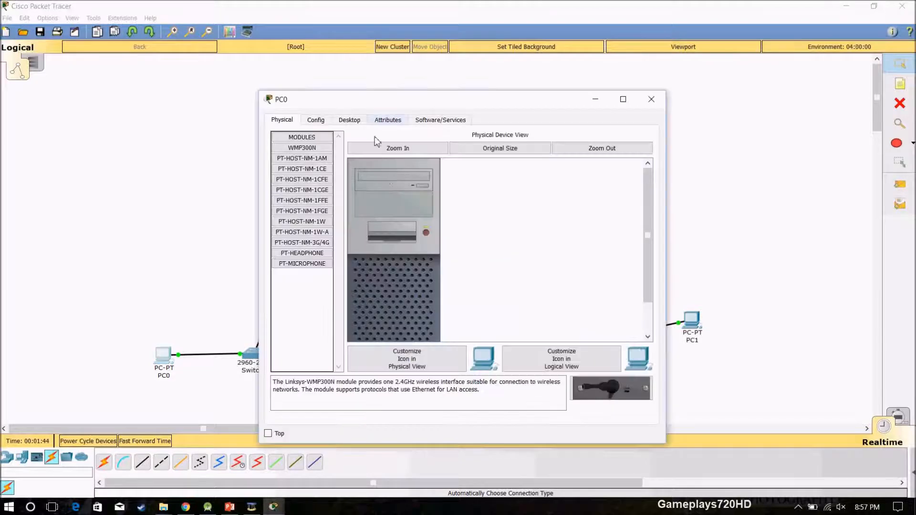
# Close PC0's window and open Router1 on its Physical tab.
pyautogui.click(349, 120)
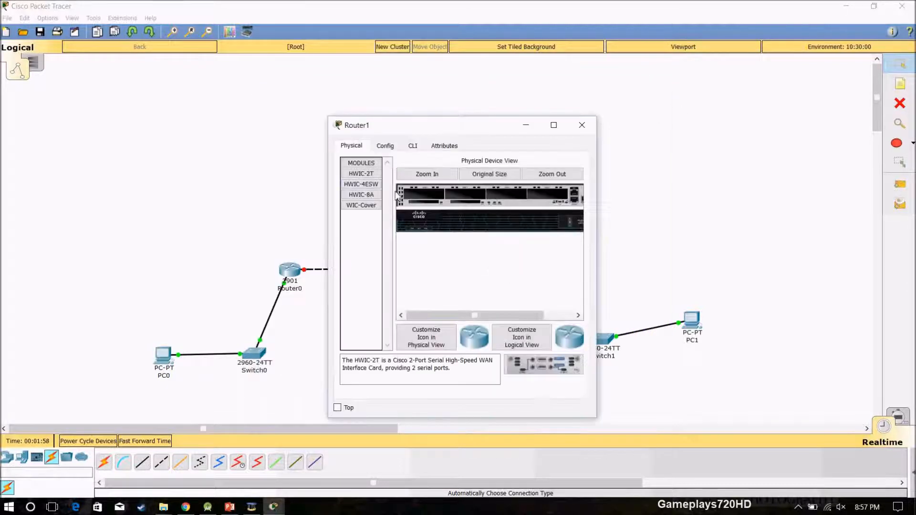
# Address Router1 Gig0/0 as 11.0.0.1 and Gig0/1 as 12.0.0.1 (/255.0.0.0), then correct Gig0/0.
pyautogui.click(385, 145)
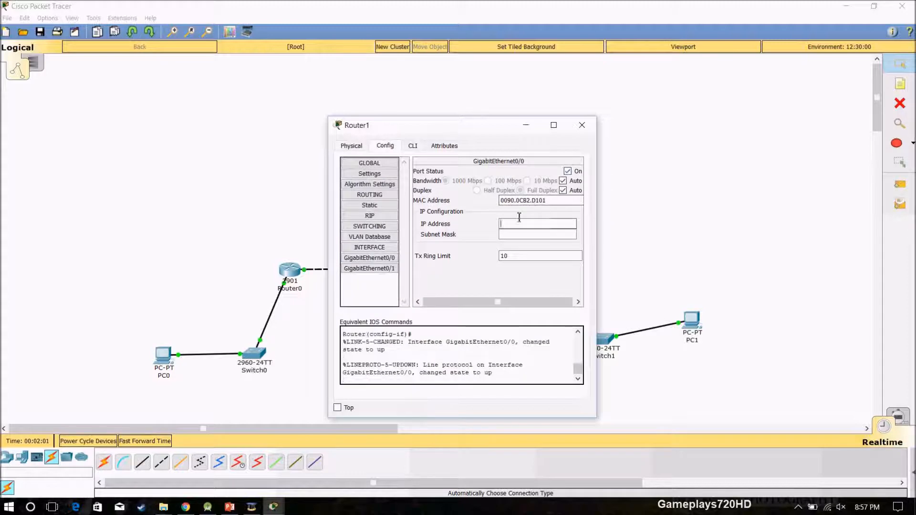
pyautogui.write('11.0.0.1')
pyautogui.write('10')
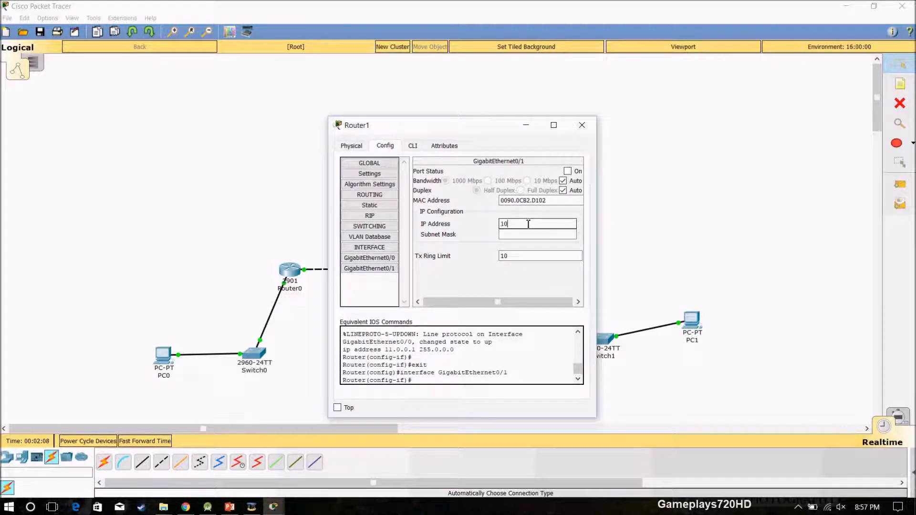
pyautogui.write('12.0.0')
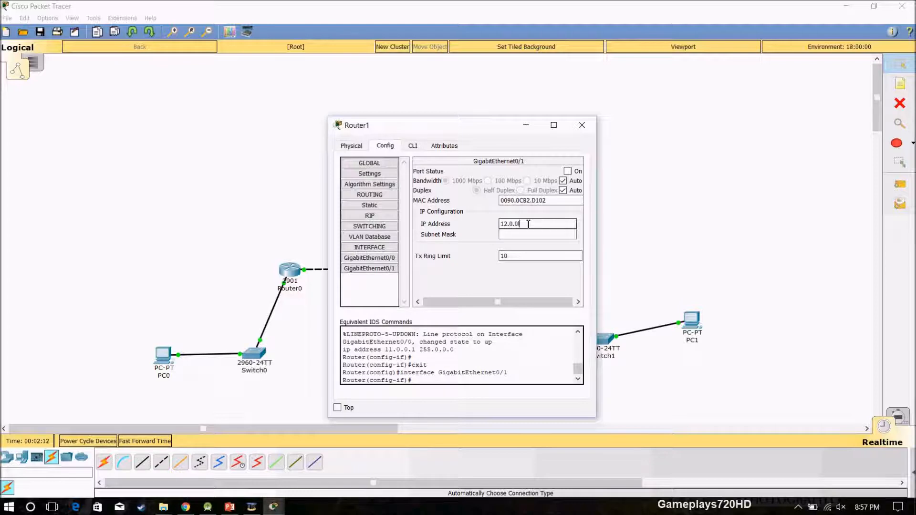
pyautogui.click(369, 258)
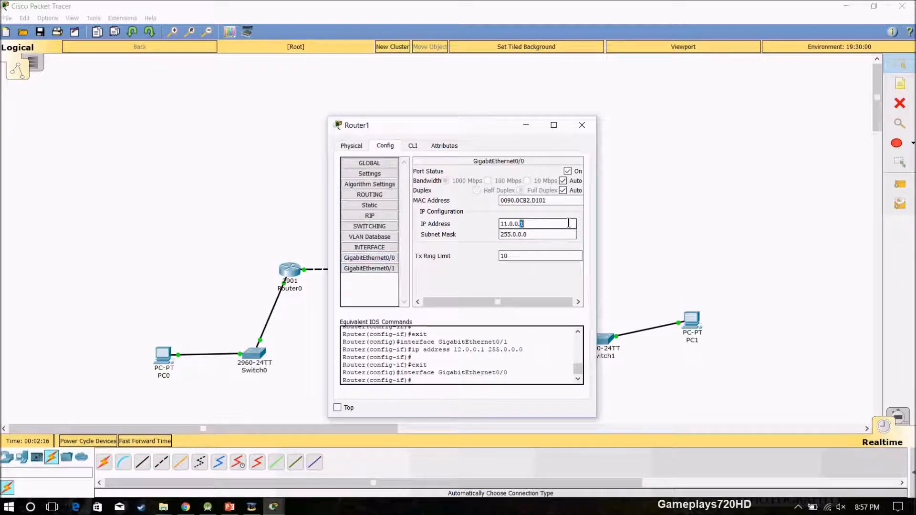
pyautogui.click(582, 125)
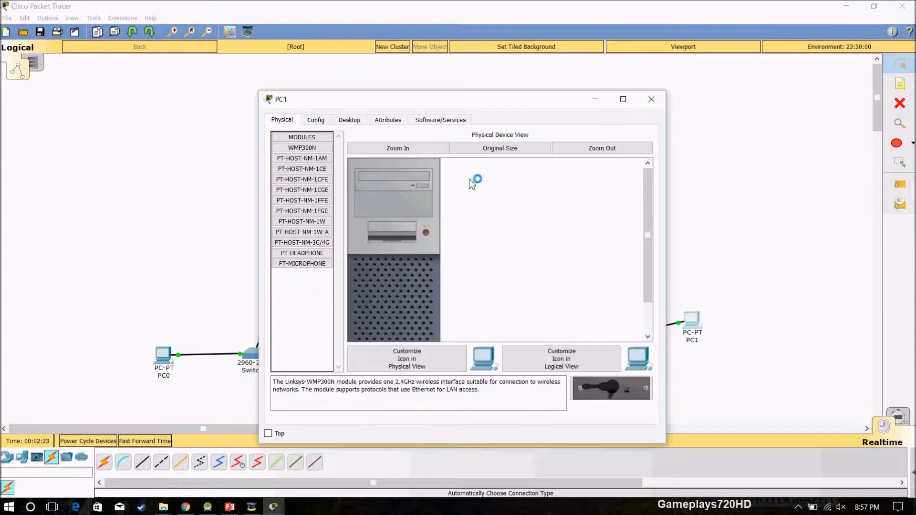
# Give PC1 static IP 12.0.0.2, mask 255.0.0.0 and gateway 12.0.0.1.
pyautogui.click(349, 120)
pyautogui.write('1')
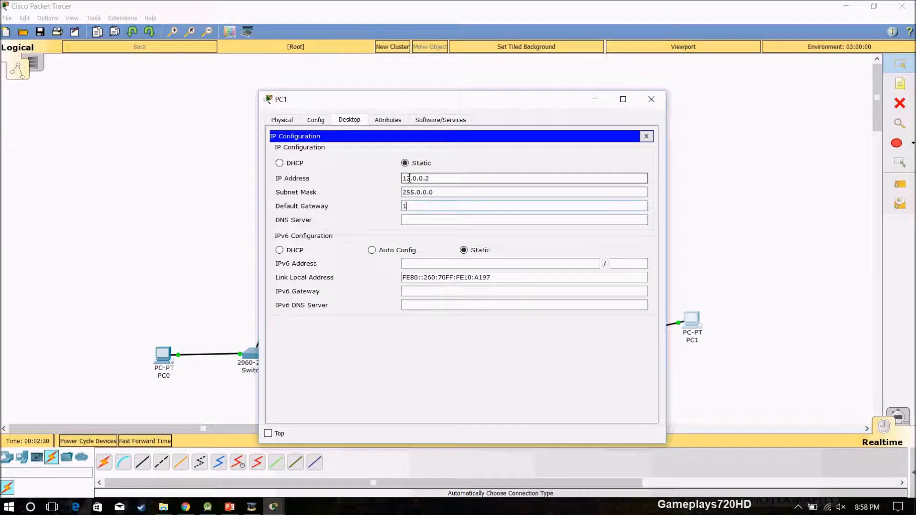
pyautogui.write('2.0.0.1')
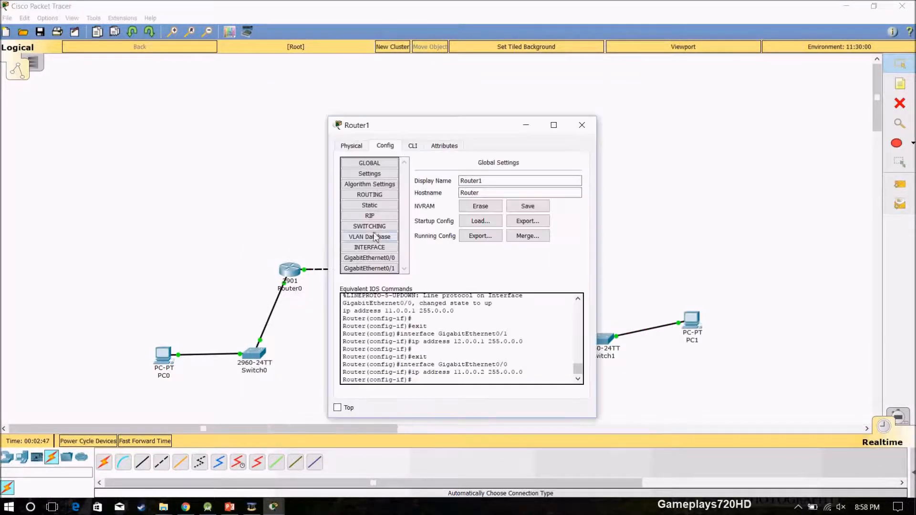
# Add networks 11.0.0.0 and 12.0.0.0 to Router1's RIP routing.
pyautogui.click(369, 216)
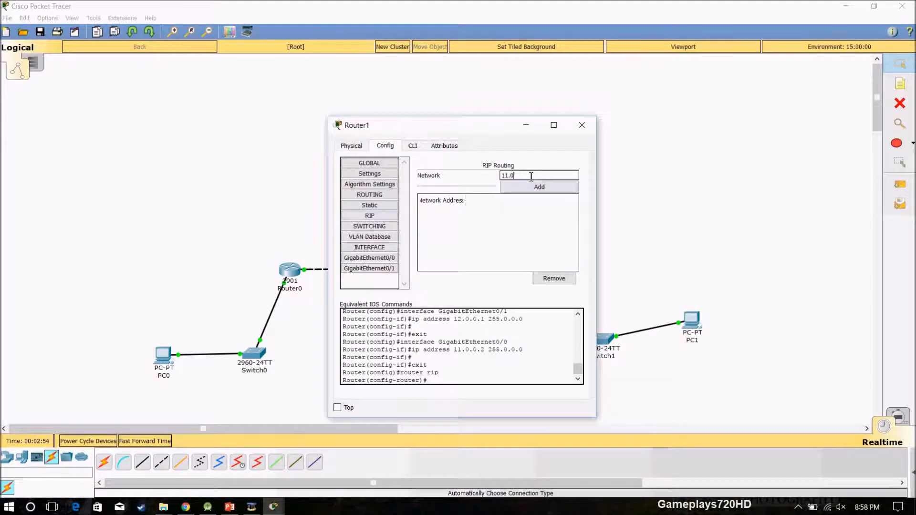
pyautogui.click(538, 186)
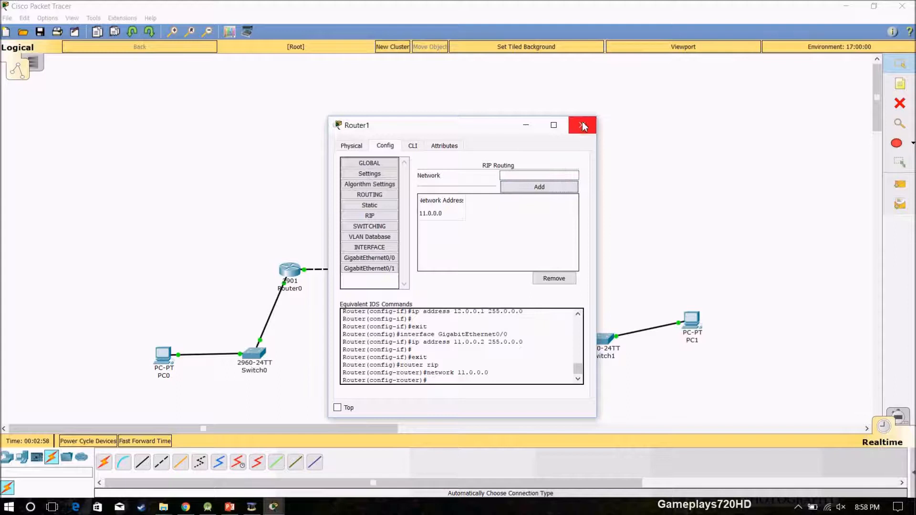
pyautogui.write('12')
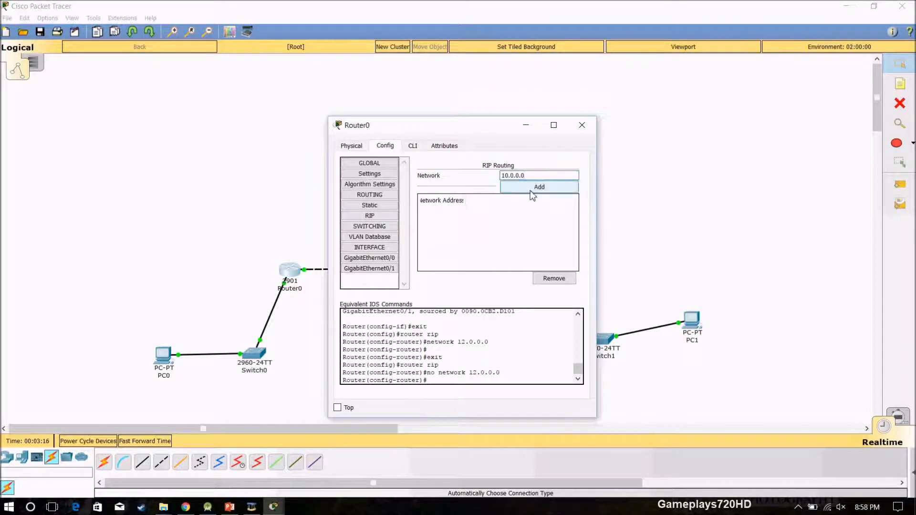
# Add network 10.0.0.0 to Router0's RIP routing.
pyautogui.click(538, 186)
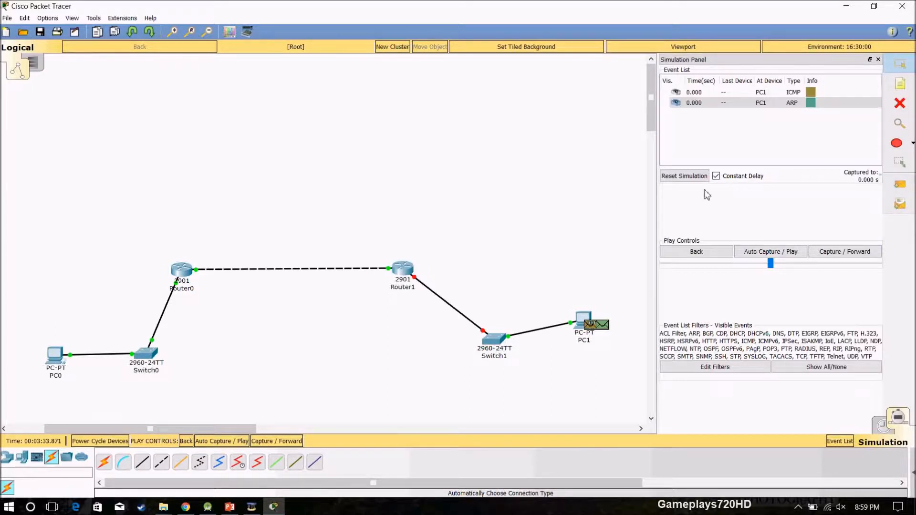
# Play the packet simulation, close Router1's window, and return to realtime mode.
pyautogui.click(769, 250)
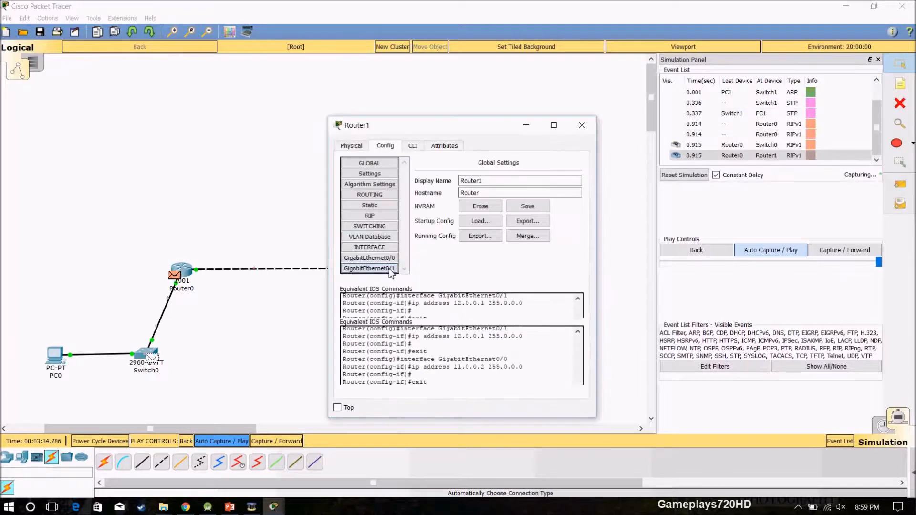
pyautogui.click(581, 125)
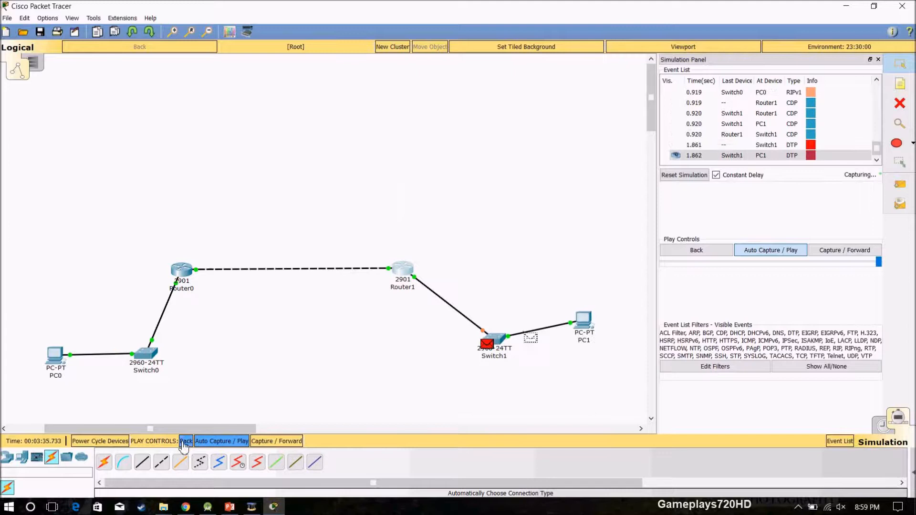
pyautogui.click(897, 442)
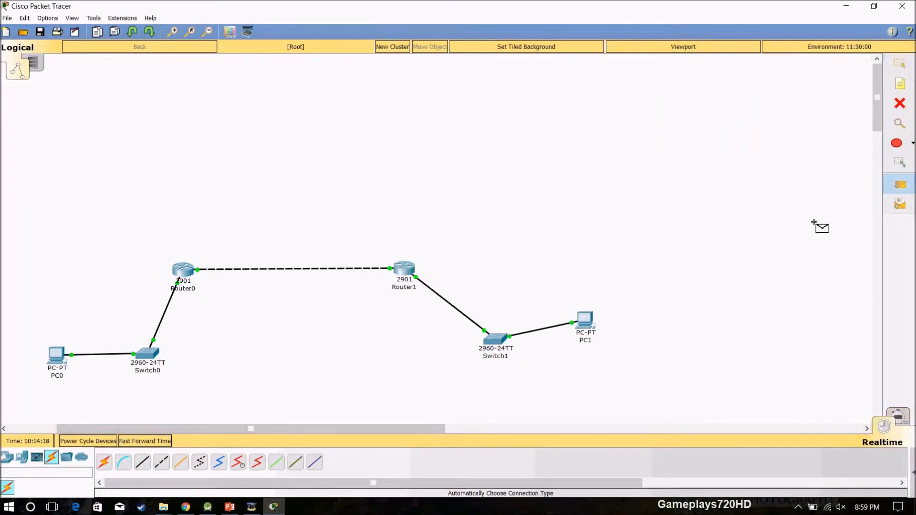